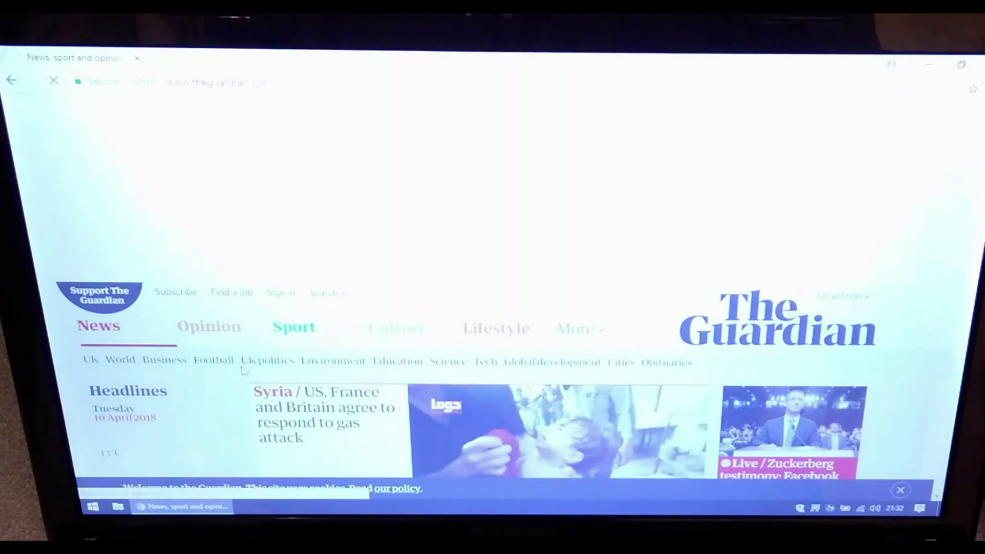
scroll(down, 3)
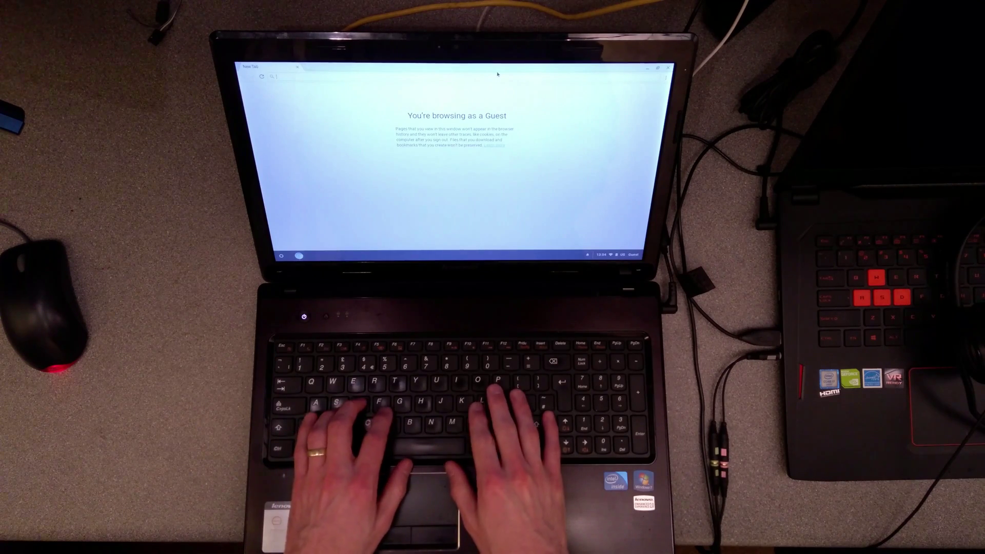
text(guardian web)
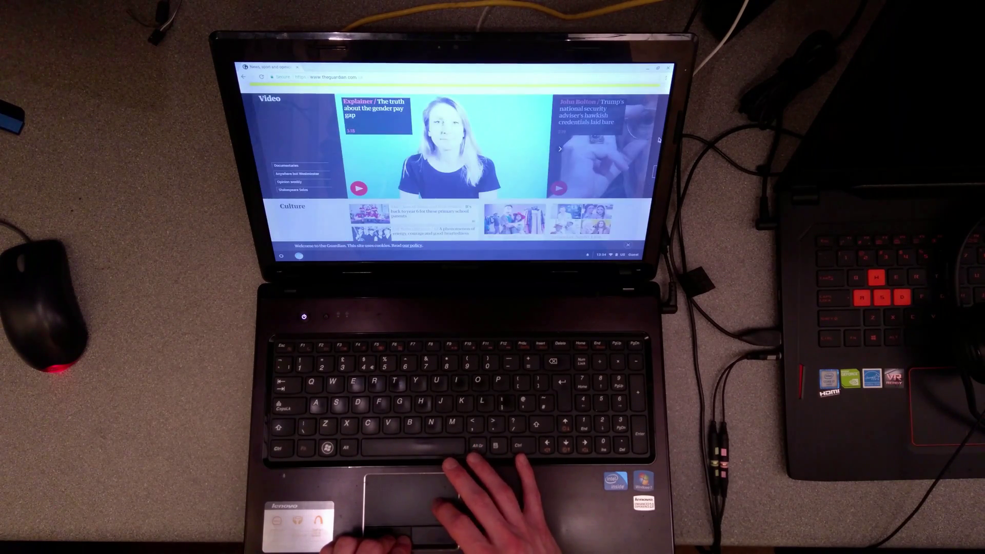
scroll(down, 3)
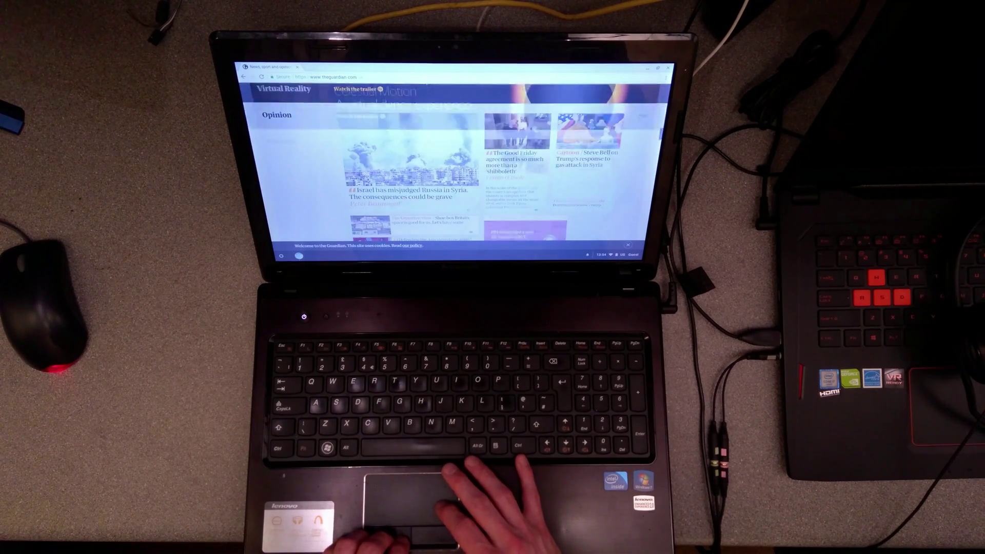